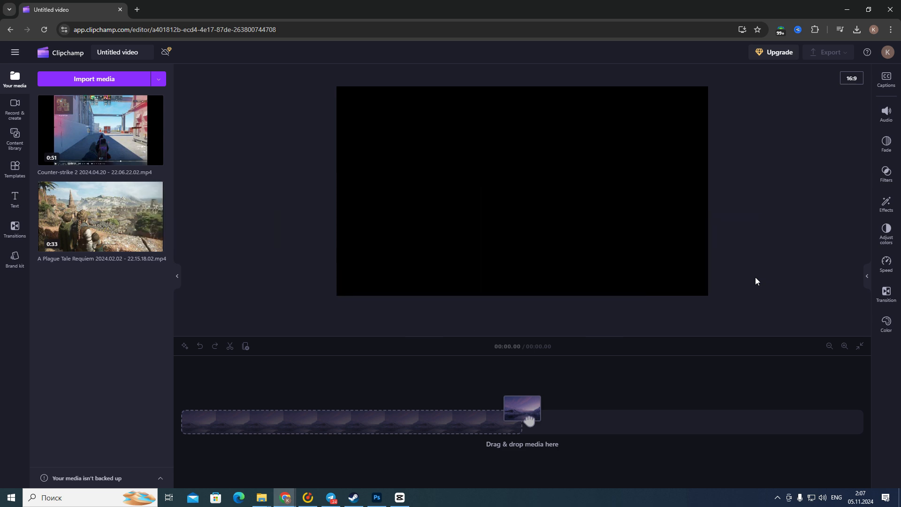
{"action": "mouse_move", "coordinate": [305, 159]}
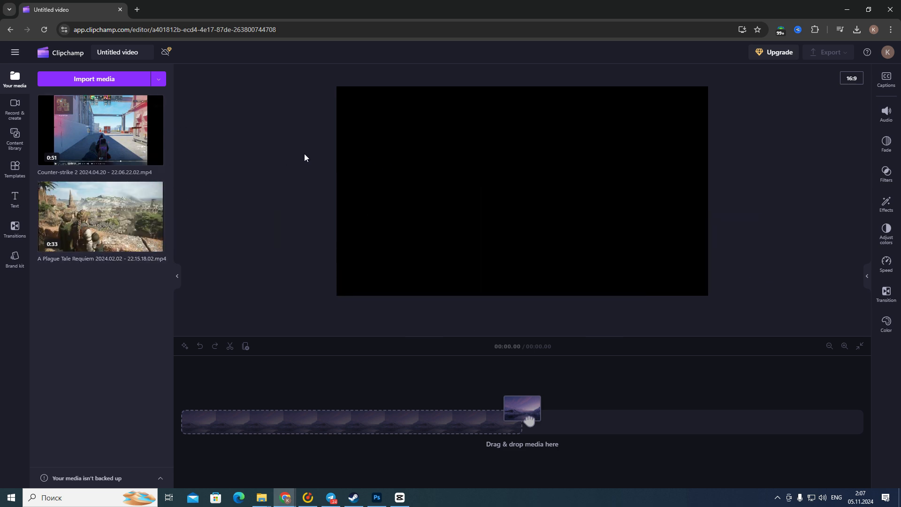
{"action": "mouse_move", "coordinate": [246, 171]}
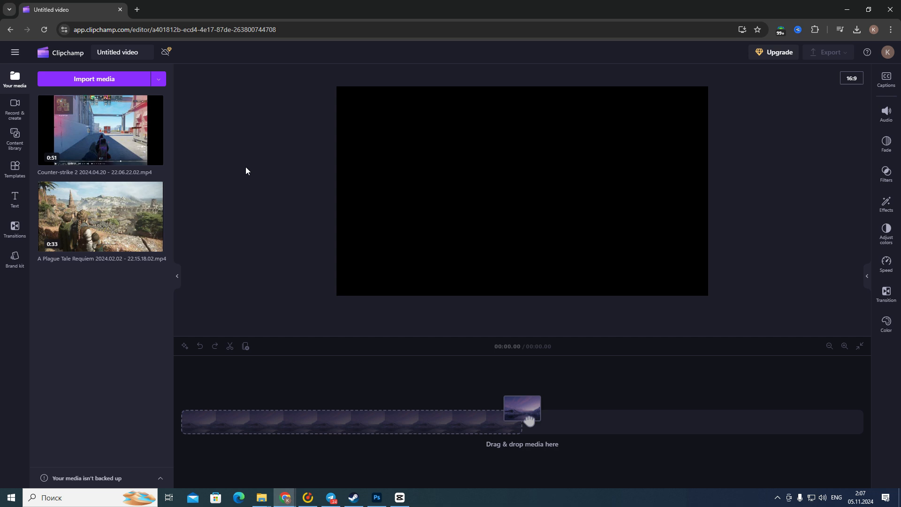
{"action": "mouse_move", "coordinate": [250, 166]}
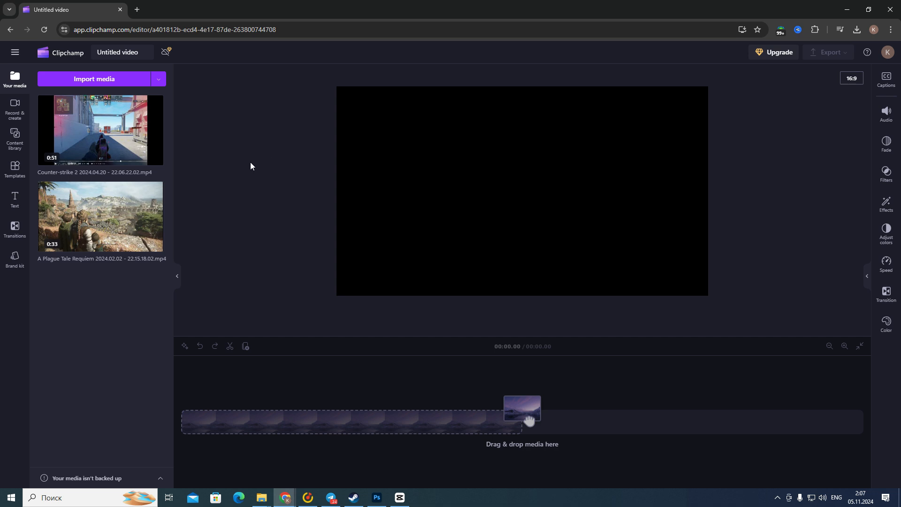
{"action": "mouse_move", "coordinate": [233, 210]}
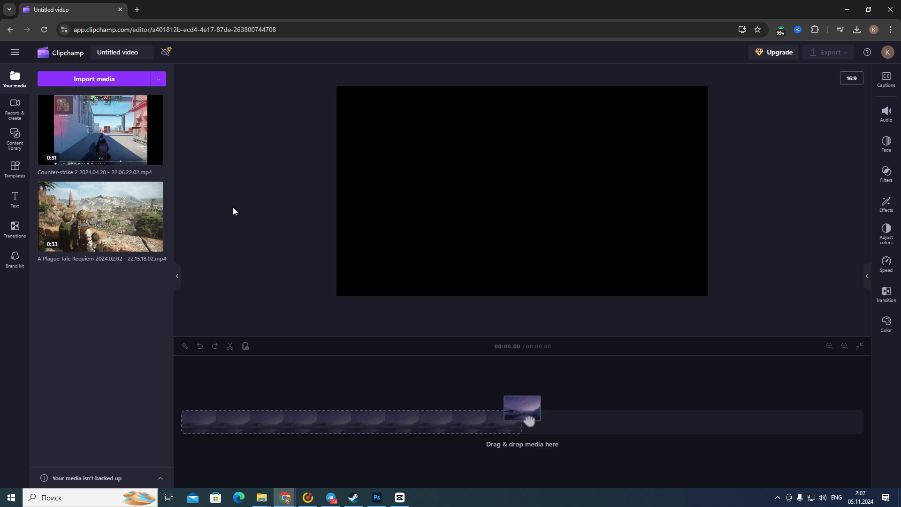
{"action": "mouse_move", "coordinate": [310, 241]}
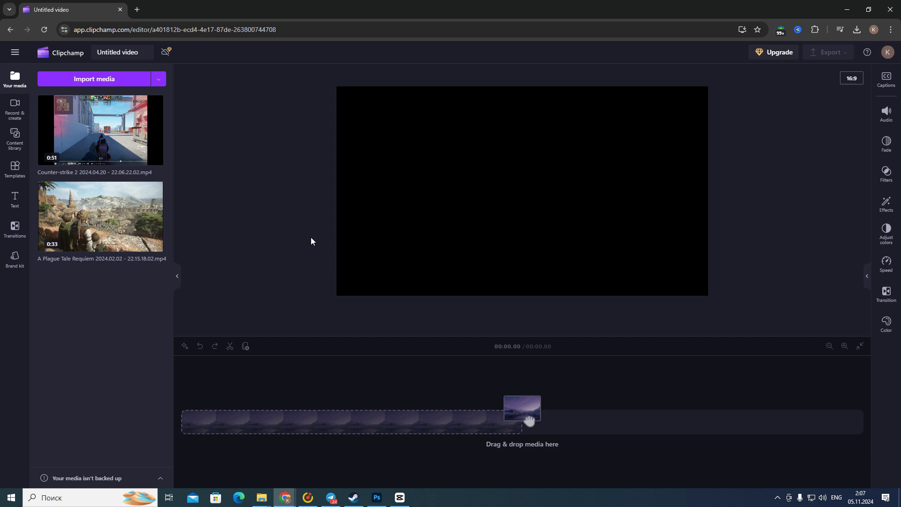
{"action": "mouse_move", "coordinate": [378, 149]}
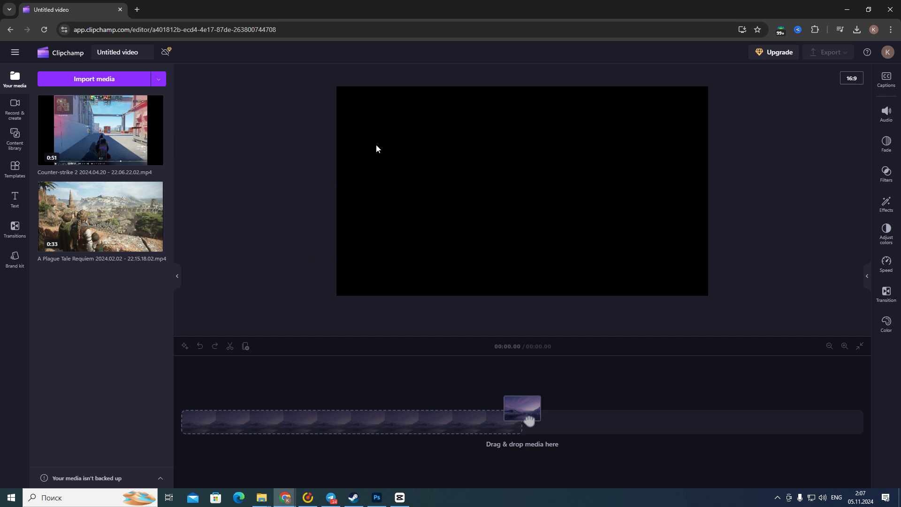
{"action": "mouse_move", "coordinate": [238, 238]}
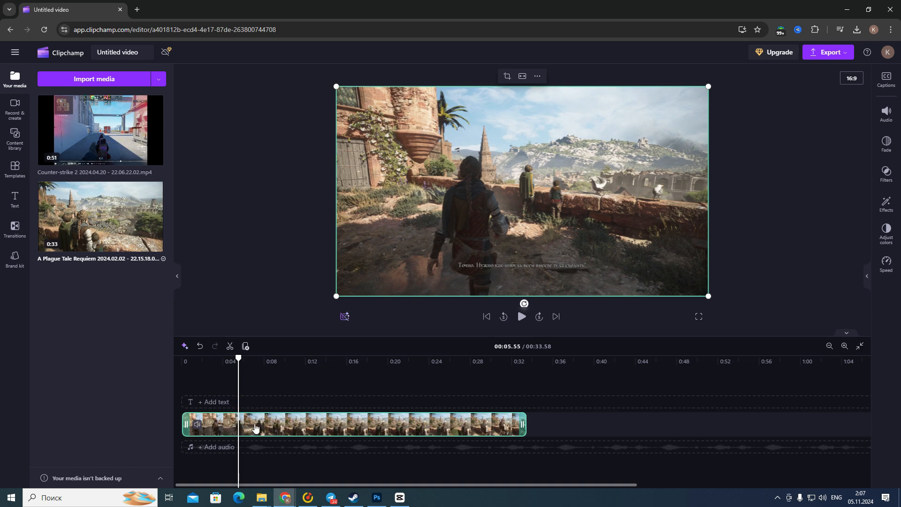
Detach the game clip's audio into its own track via the clip's Audio menu.
{"action": "right_click", "coordinate": [255, 428]}
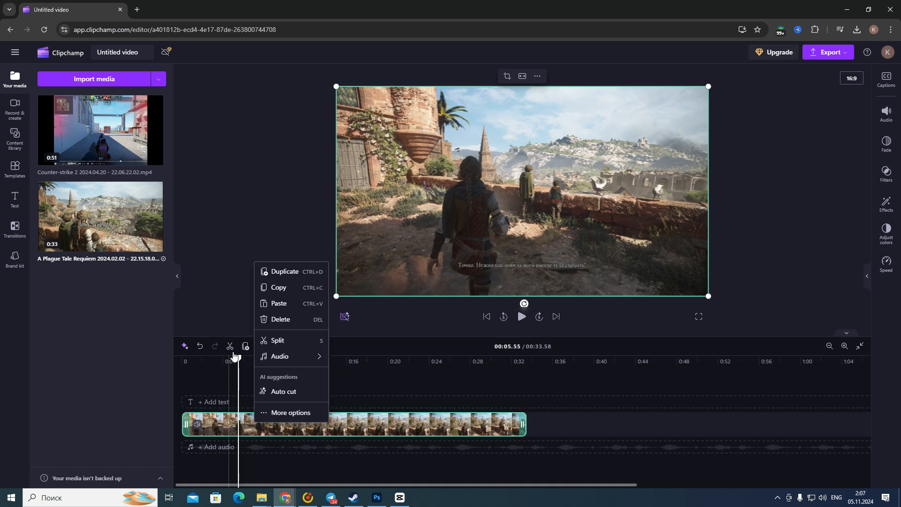
{"action": "left_click", "coordinate": [280, 356]}
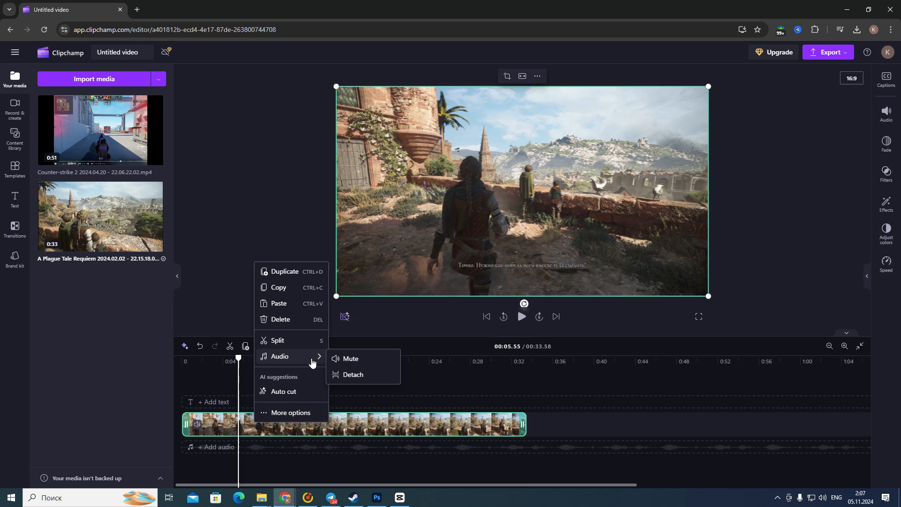
{"action": "mouse_move", "coordinate": [351, 359]}
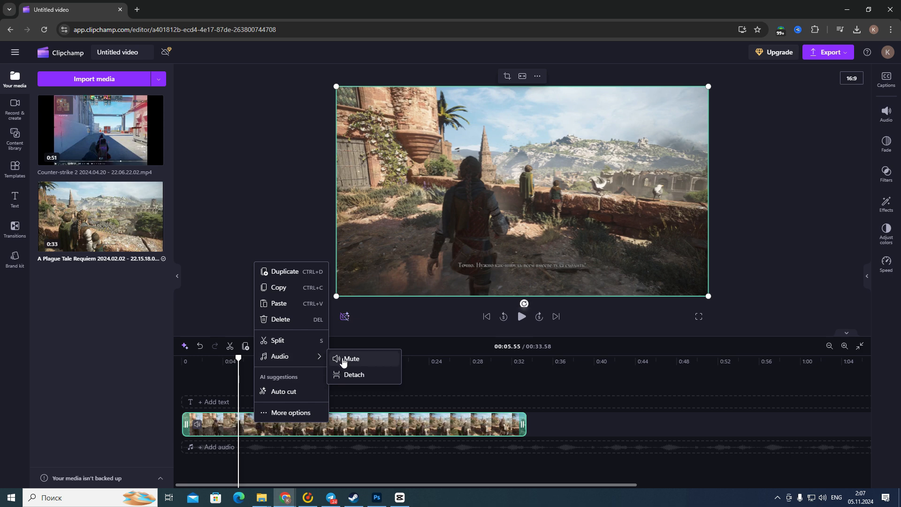
{"action": "left_click", "coordinate": [354, 374]}
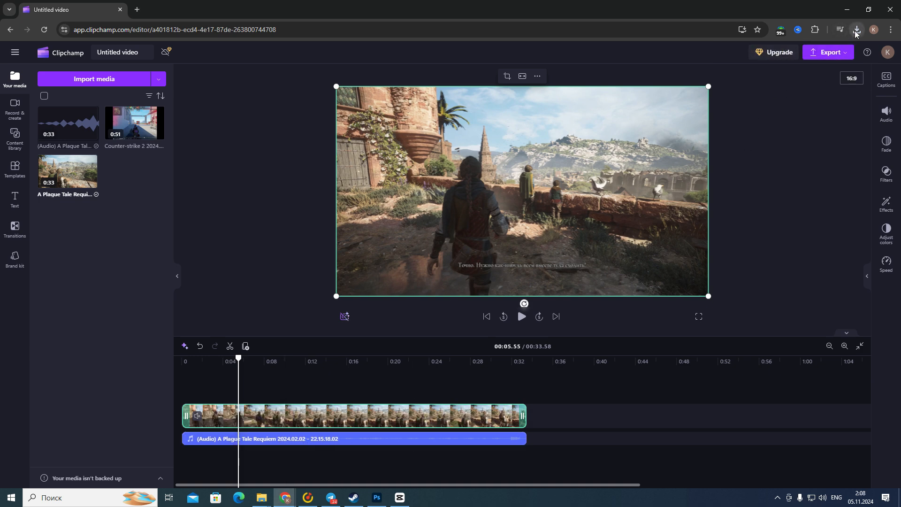
Show Chrome's recent download history listing the detached .m4a audio files.
{"action": "left_click", "coordinate": [856, 29]}
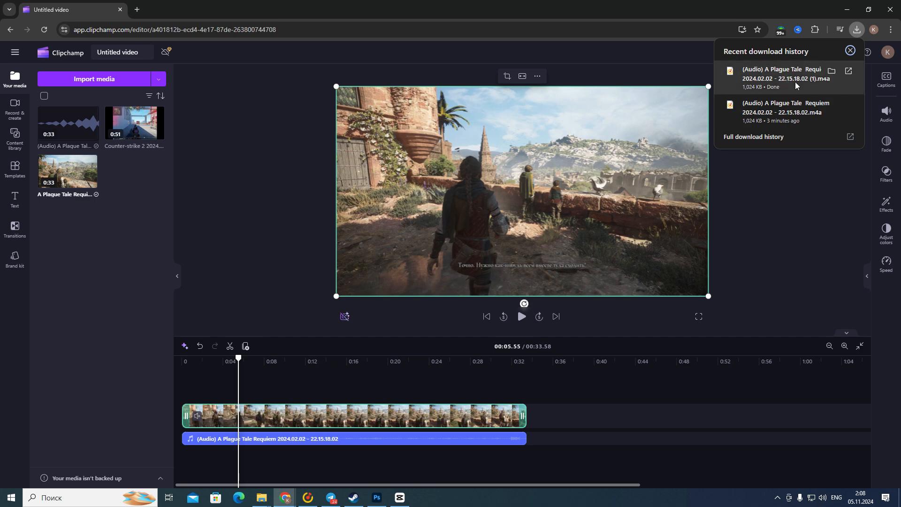
{"action": "mouse_move", "coordinate": [814, 94]}
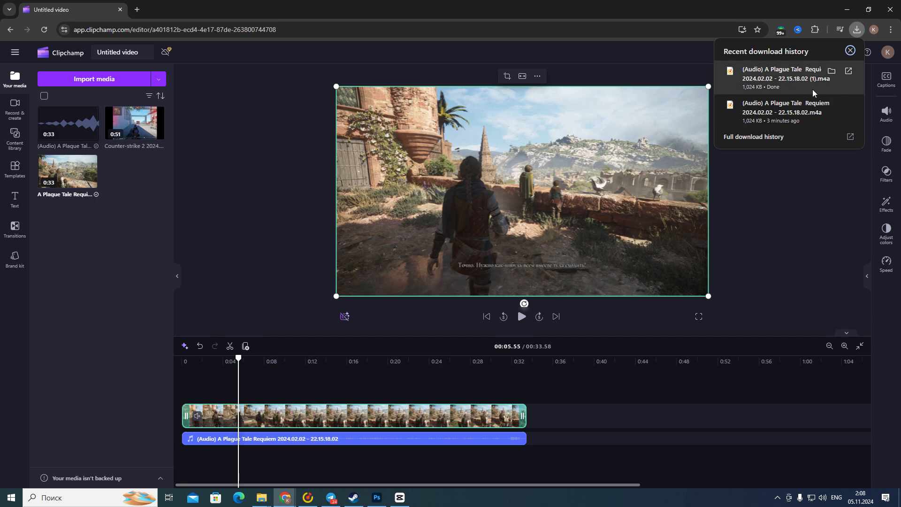
{"action": "mouse_move", "coordinate": [832, 71]}
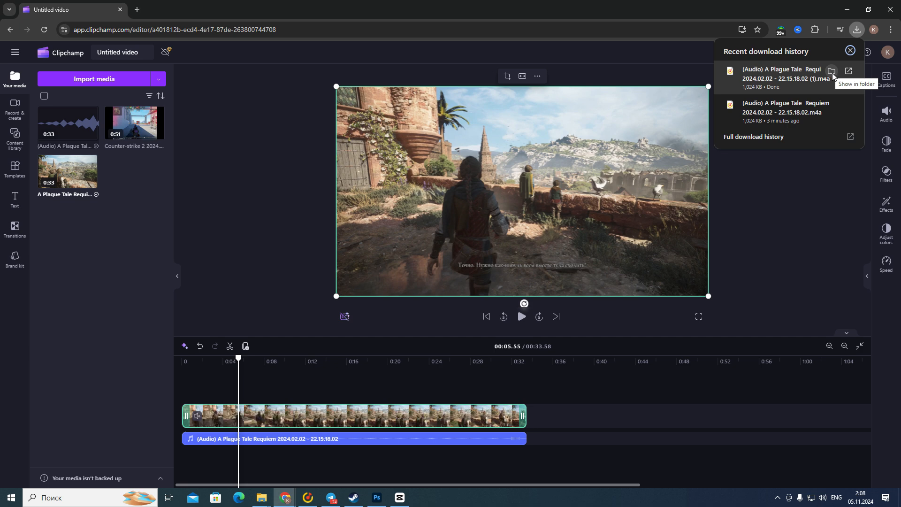
{"action": "mouse_move", "coordinate": [829, 87]}
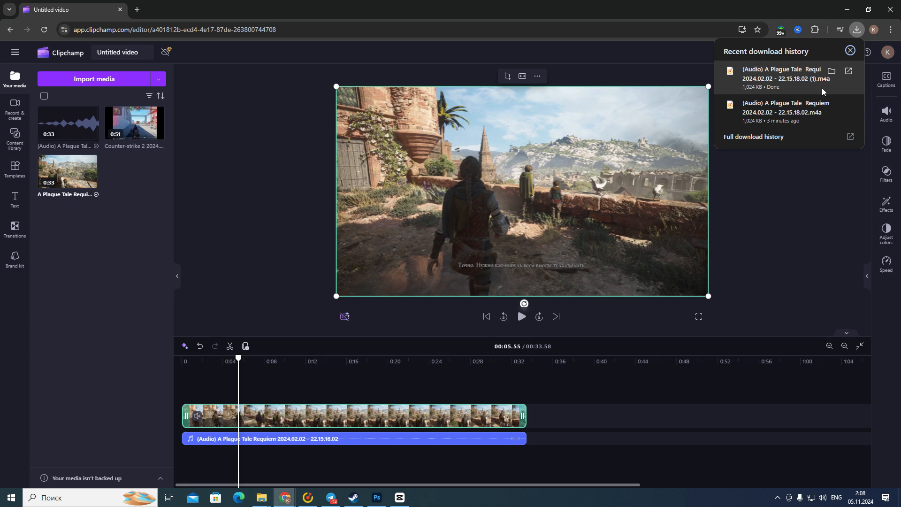
{"action": "mouse_move", "coordinate": [759, 289]}
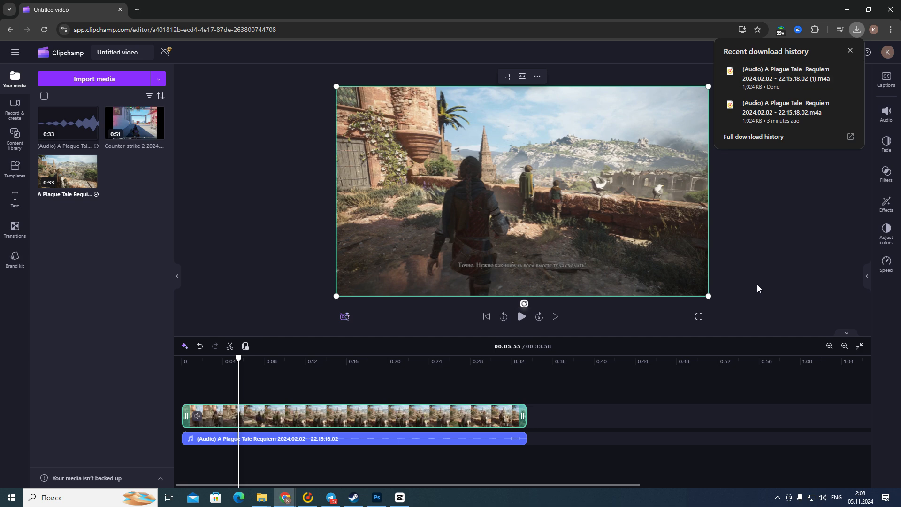
{"action": "mouse_move", "coordinate": [778, 236]}
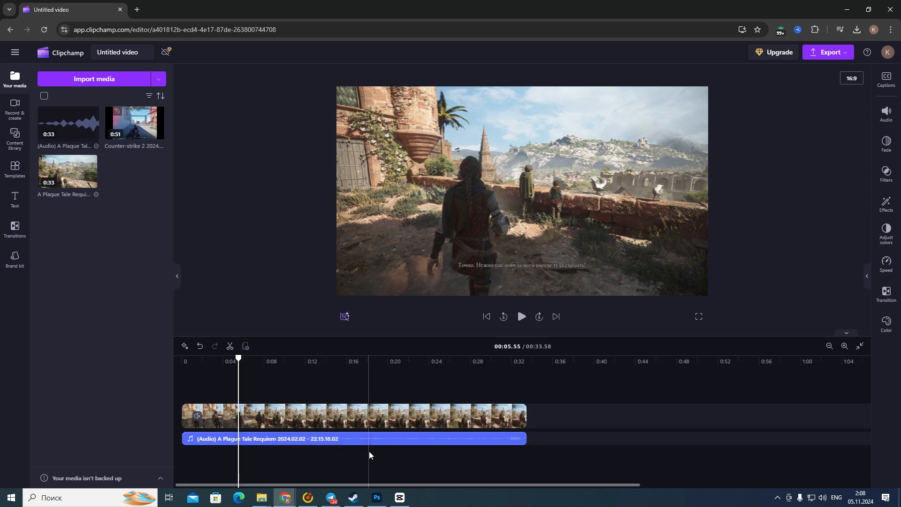
Delete the game footage clip, leaving only the audio, and export the project at 480p.
{"action": "left_click", "coordinate": [320, 415]}
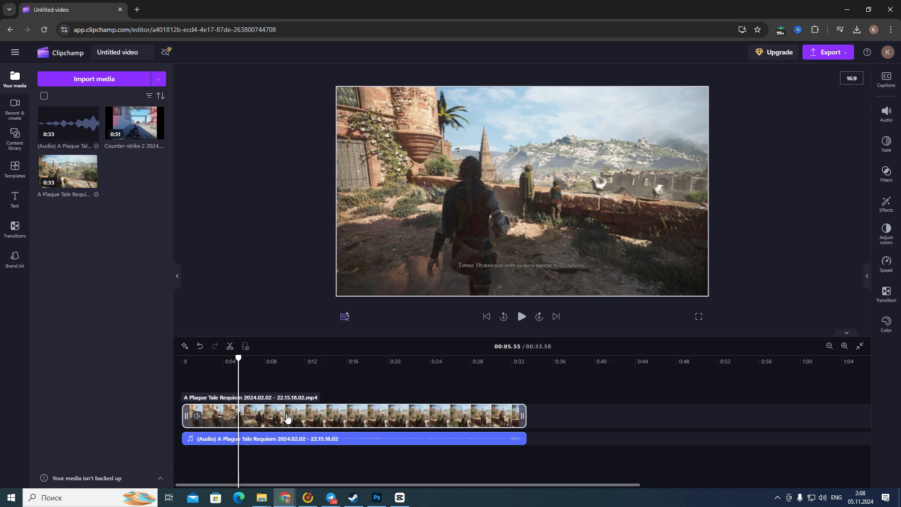
{"action": "left_click", "coordinate": [310, 416]}
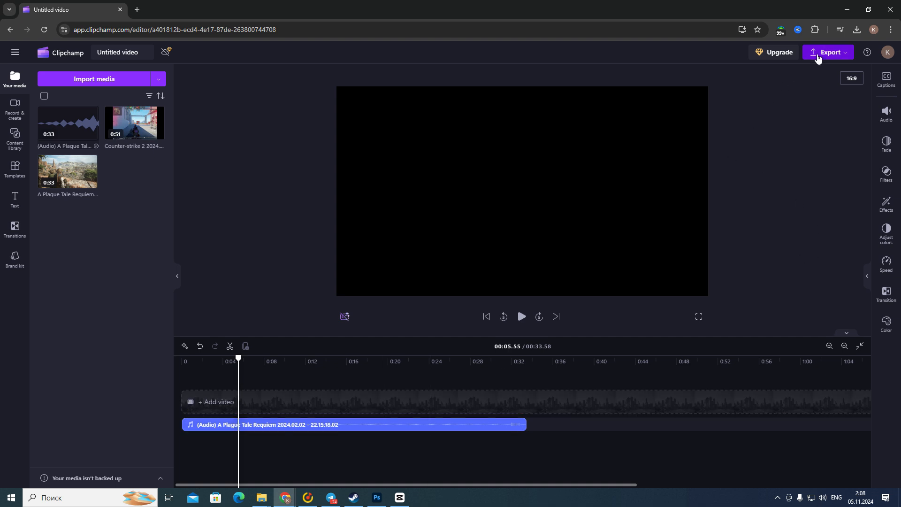
{"action": "left_click", "coordinate": [829, 52]}
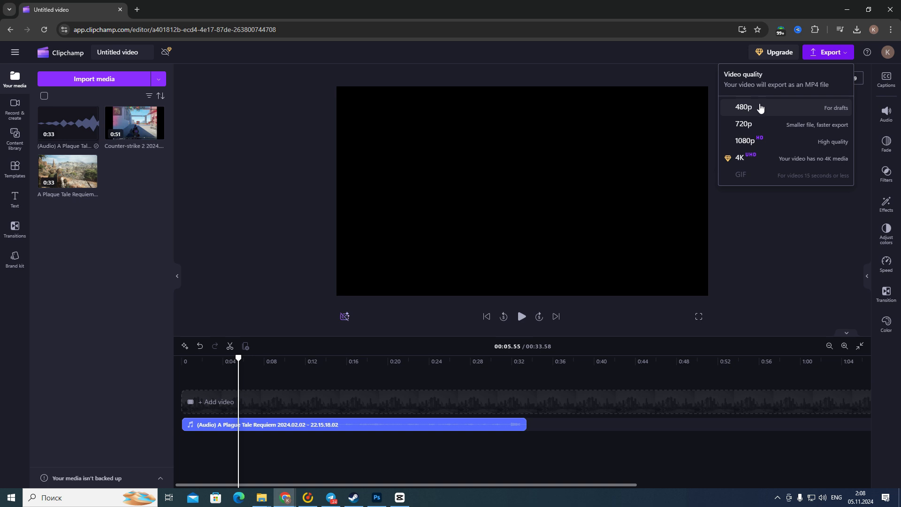
{"action": "left_click", "coordinate": [741, 175]}
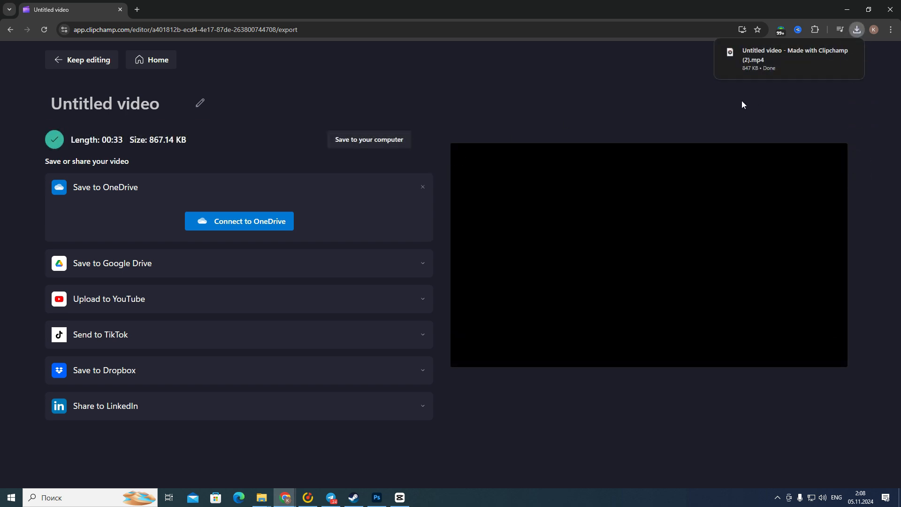
{"action": "mouse_move", "coordinate": [748, 74]}
{"action": "type", "text": "mp"}
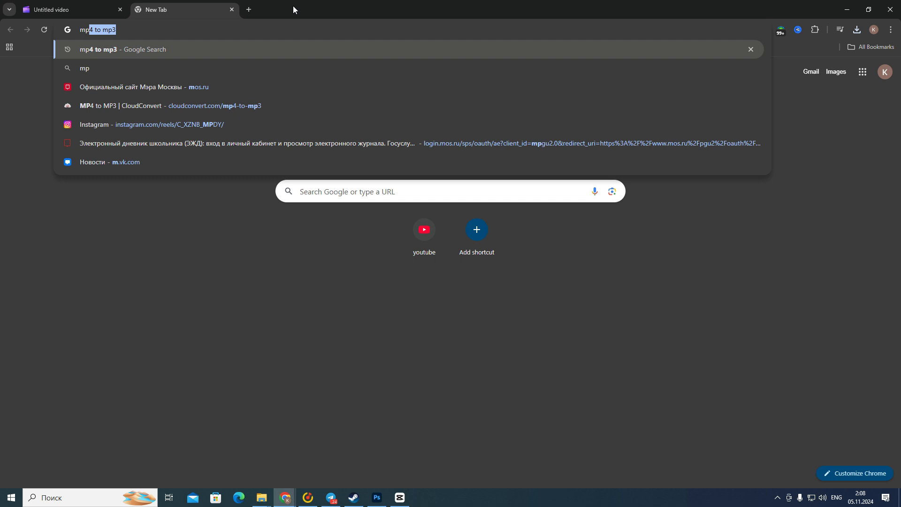
Search Google for 'mp4 to mp3' and go to CloudConvert's MP4 to MP3 converter.
{"action": "key", "text": "Return"}
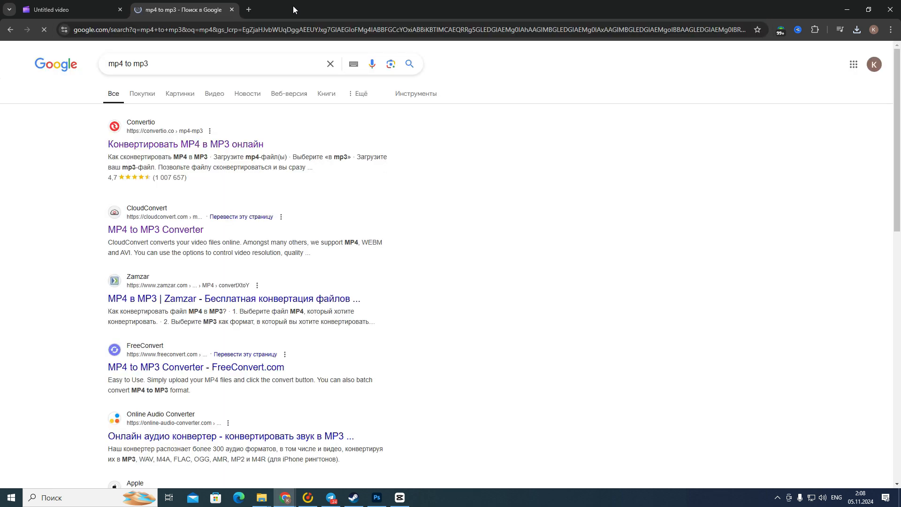
{"action": "mouse_move", "coordinate": [234, 238]}
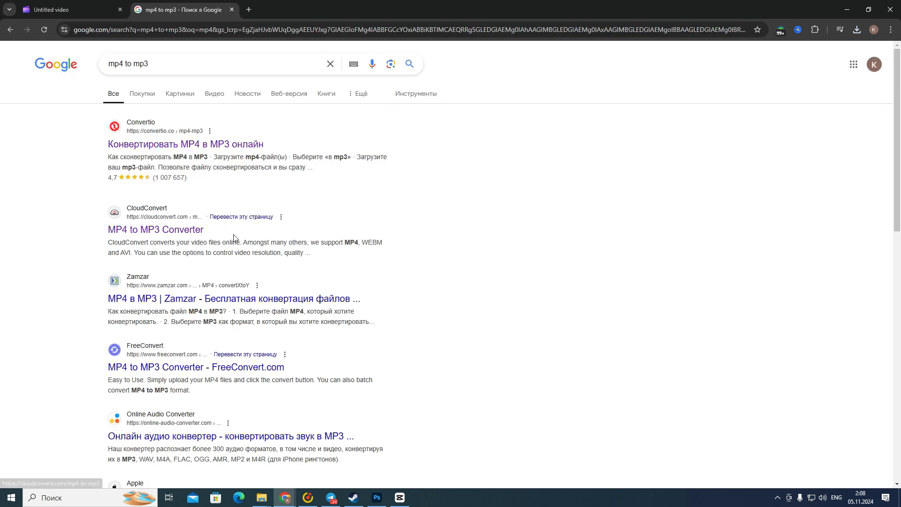
{"action": "left_click", "coordinate": [156, 229]}
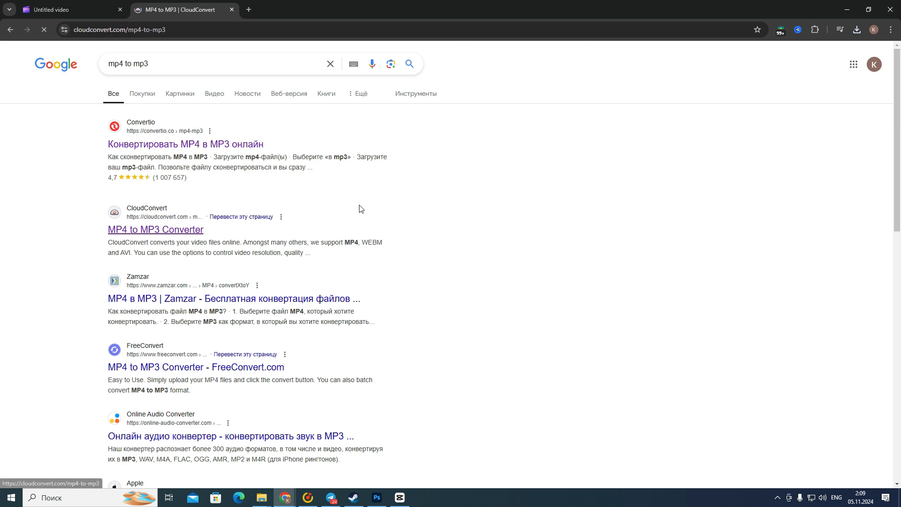
{"action": "left_click", "coordinate": [156, 230]}
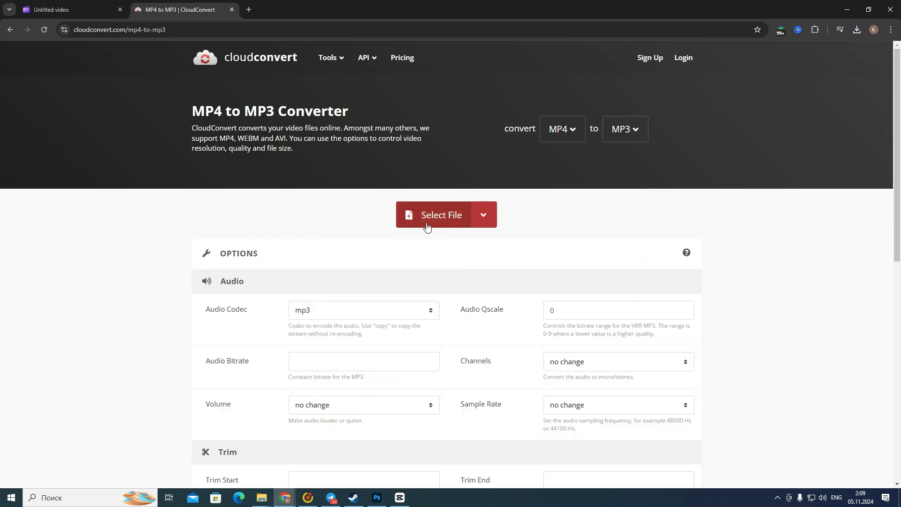
{"action": "mouse_move", "coordinate": [544, 239]}
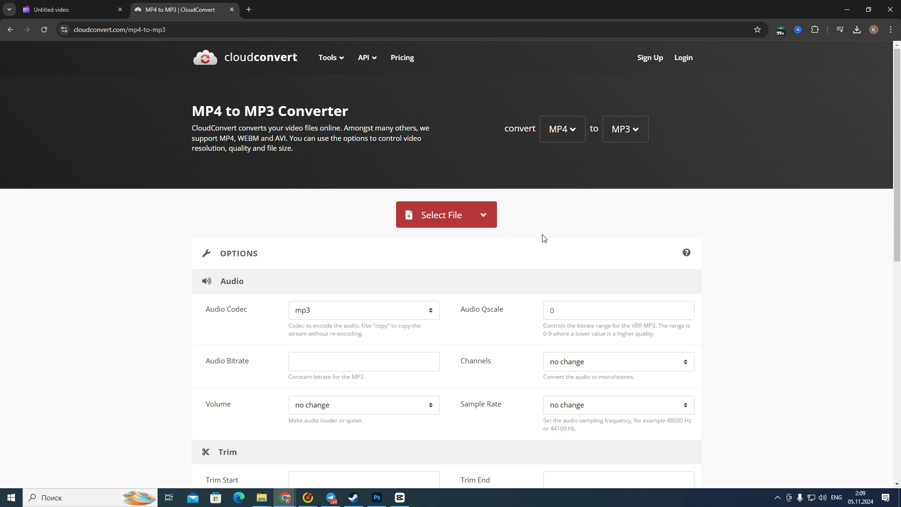
{"action": "mouse_move", "coordinate": [571, 160]}
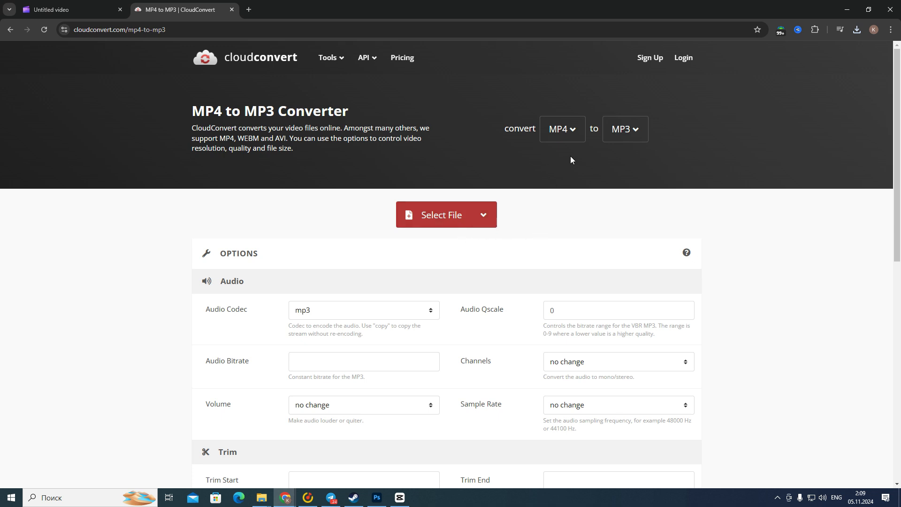
{"action": "mouse_move", "coordinate": [661, 124]}
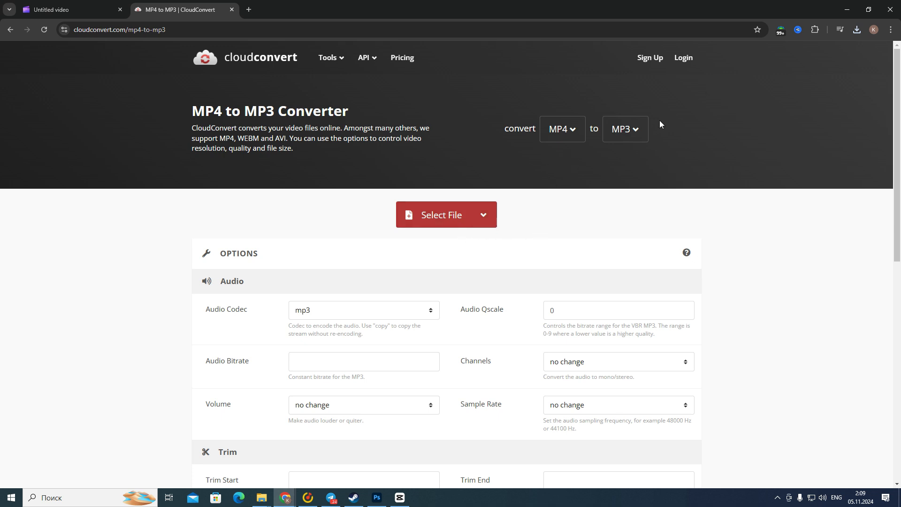
{"action": "mouse_move", "coordinate": [625, 128]}
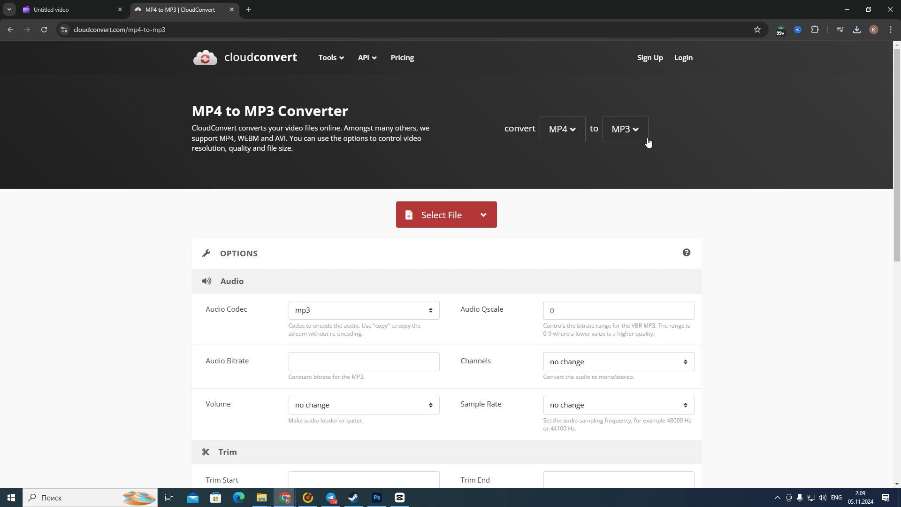
{"action": "mouse_move", "coordinate": [451, 175]}
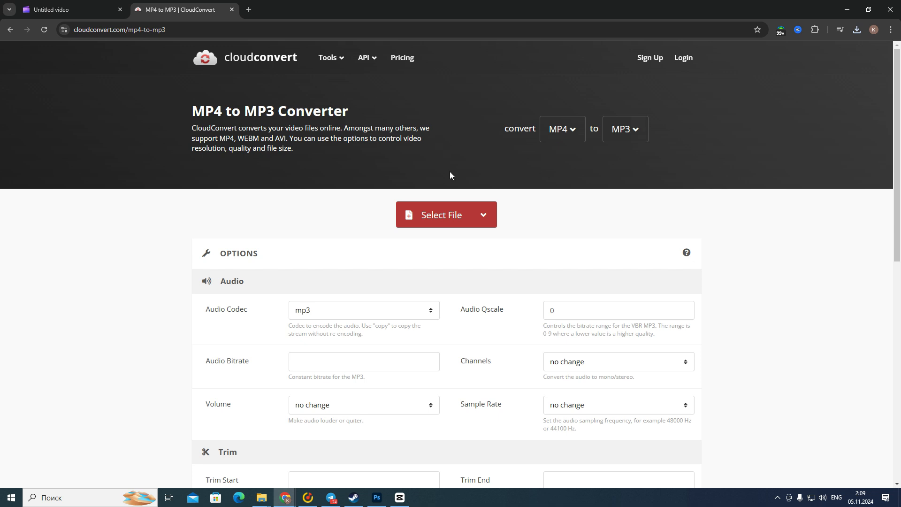
{"action": "mouse_move", "coordinate": [455, 169]}
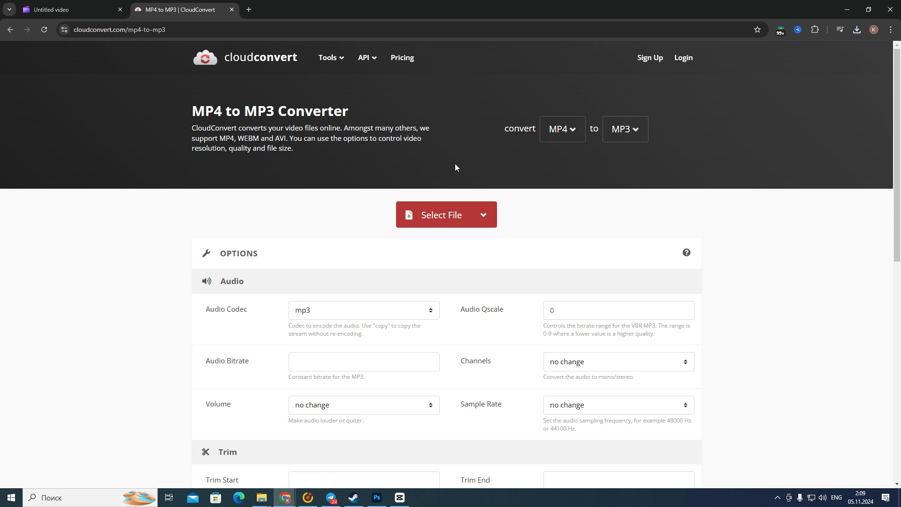
{"action": "mouse_move", "coordinate": [581, 180]}
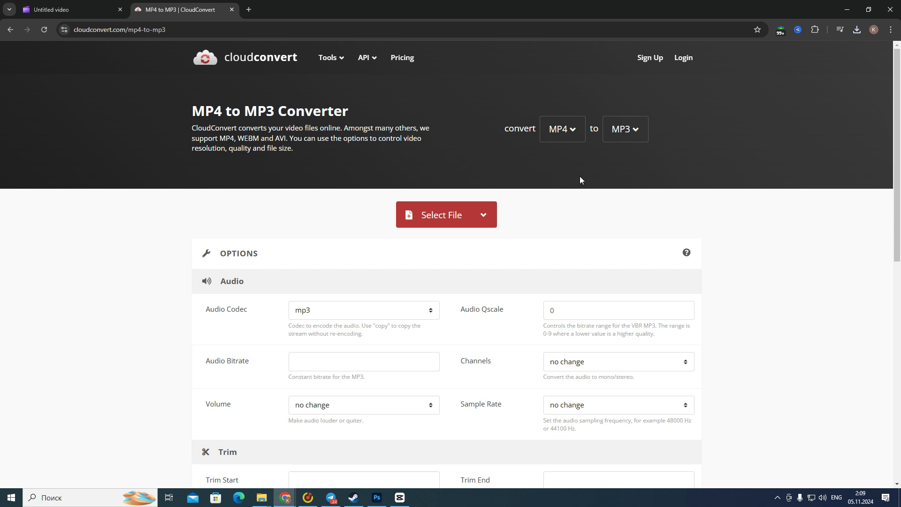